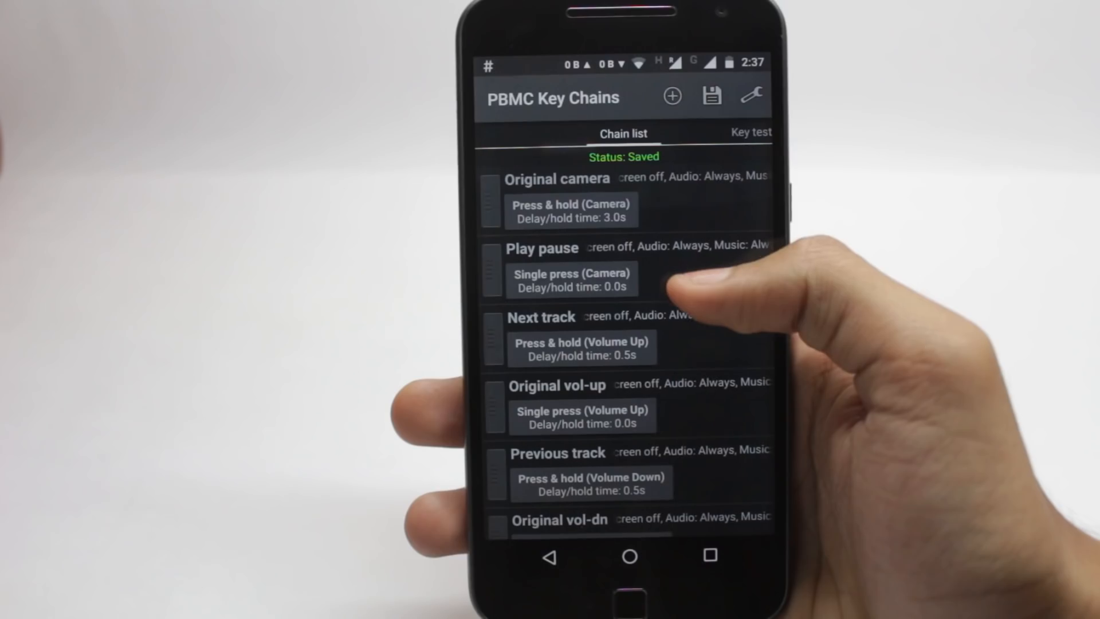
Browse the module's Download page and view its settings, where shown versions follow the global setting
scroll("down", 3)
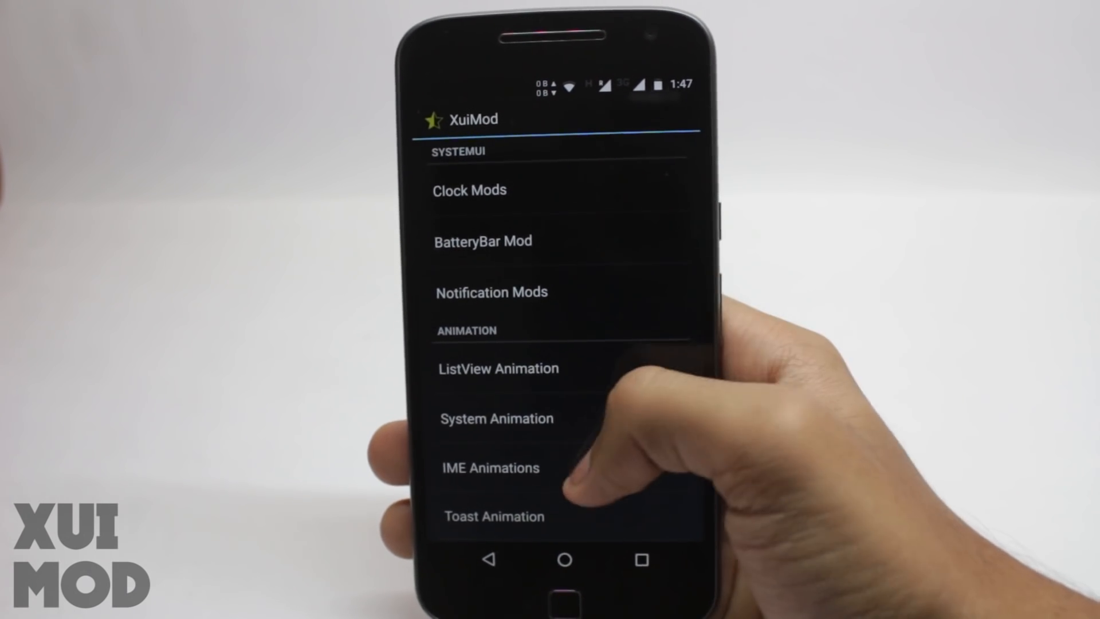
scroll("up", 3)
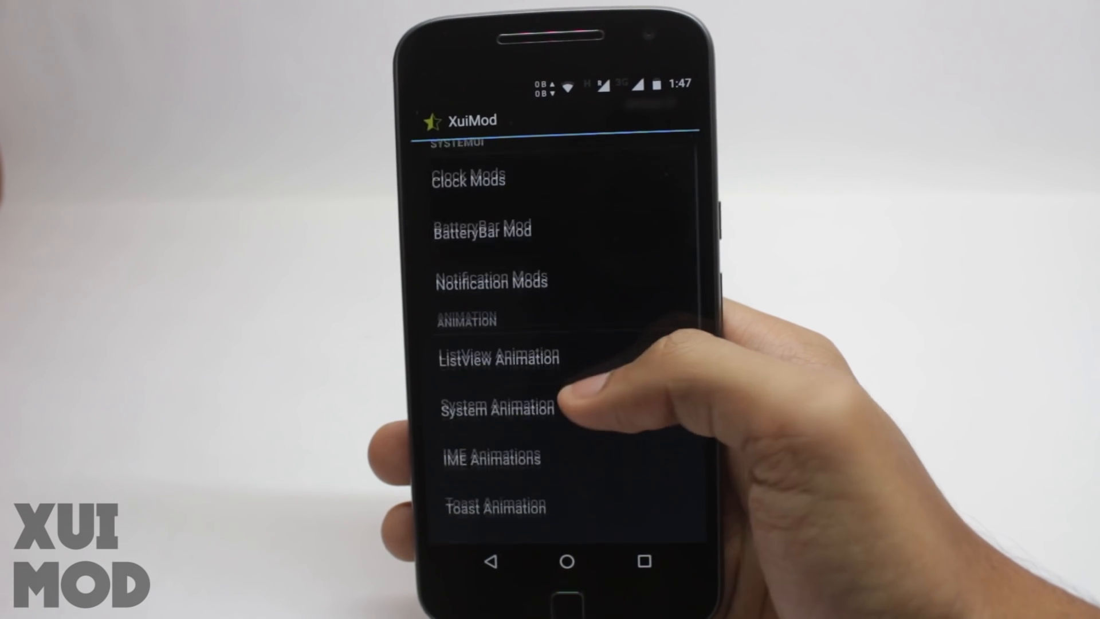
scroll("up", 3)
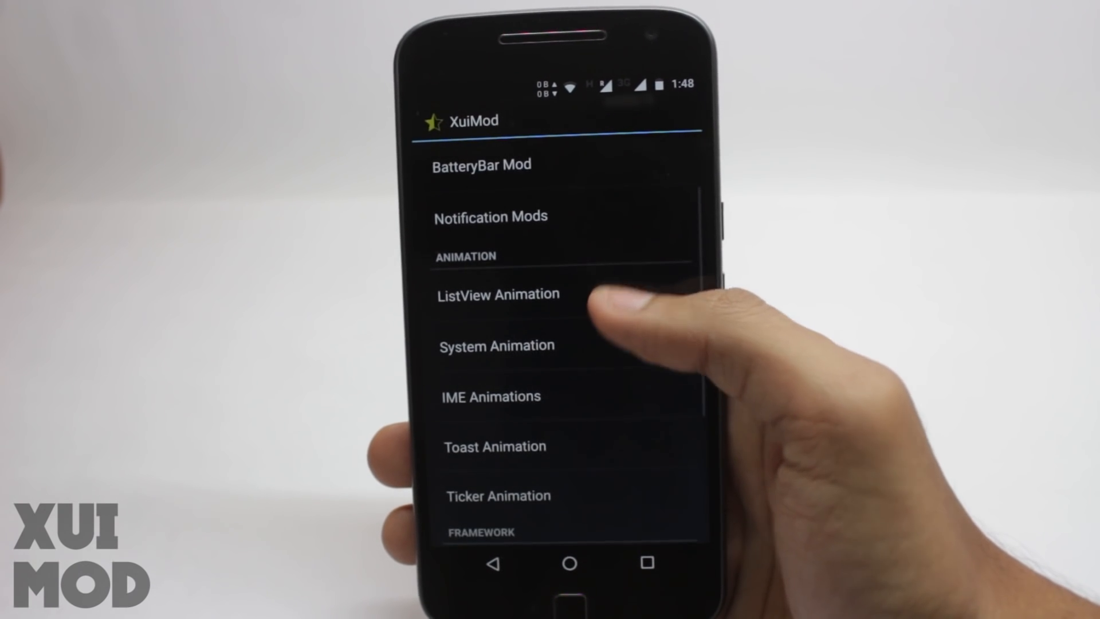
left_click(496, 345)
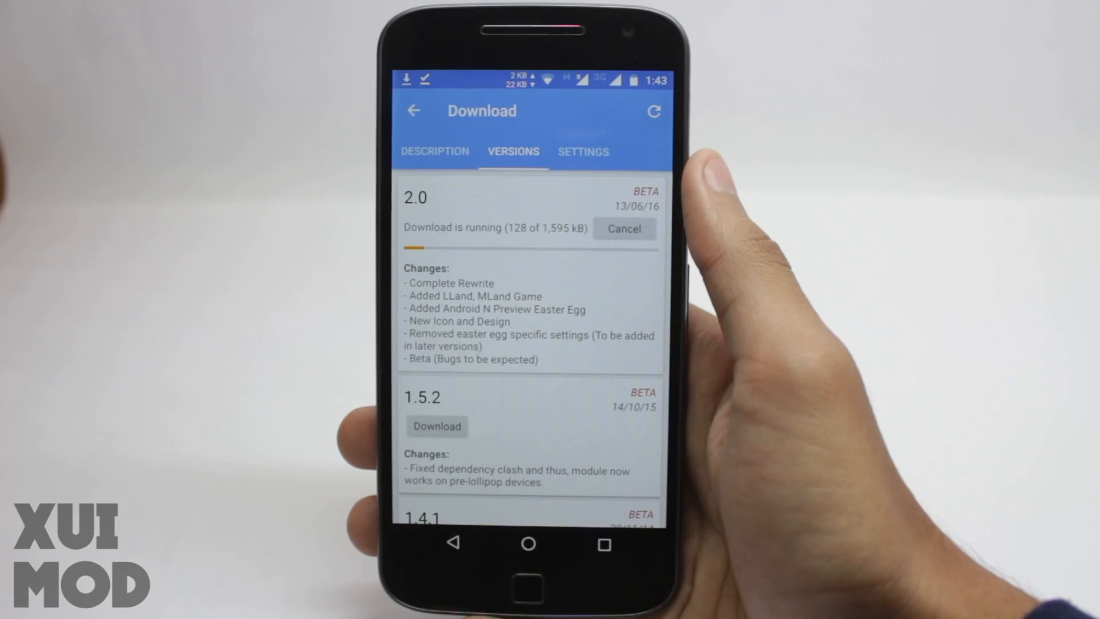
left_click(583, 151)
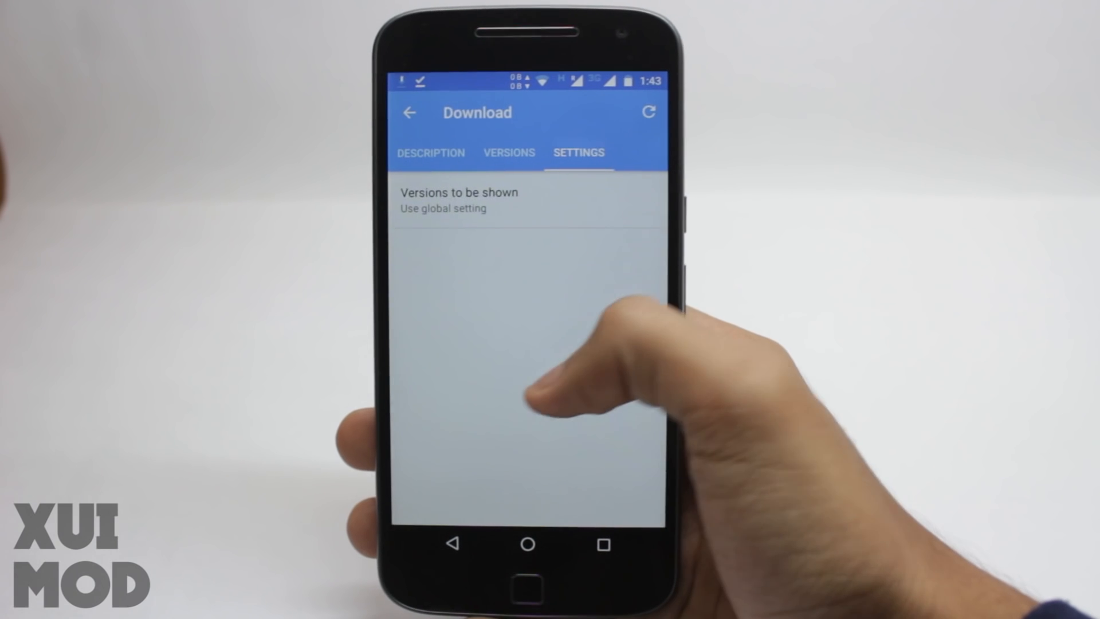
left_click(508, 153)
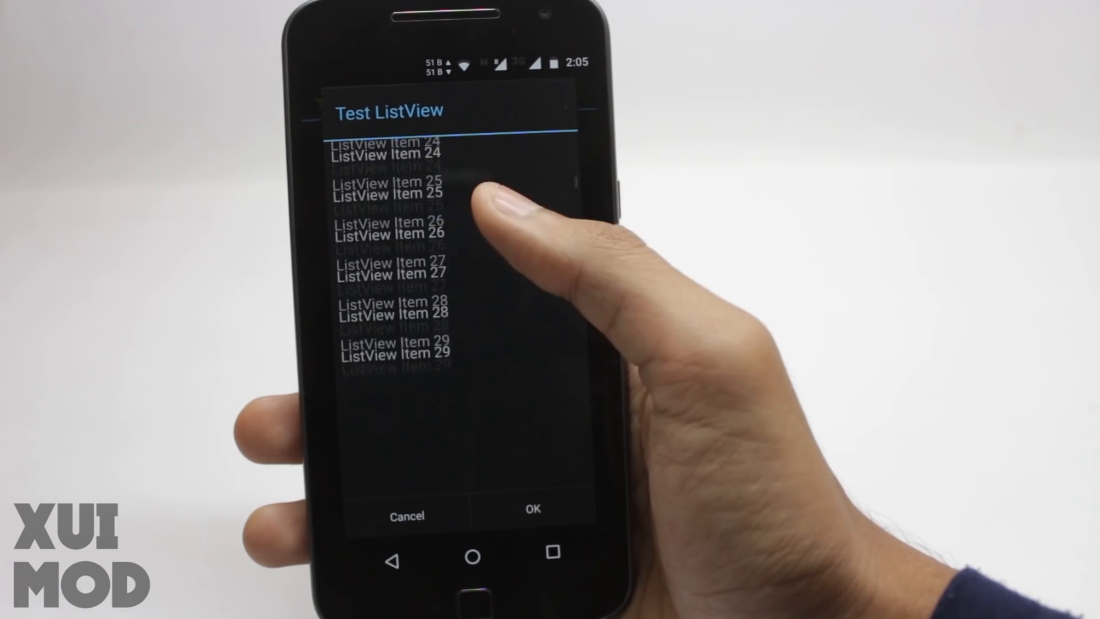
Choose the Unfold ListView scrolling animation and open Test ListView to preview it
scroll("down", 3)
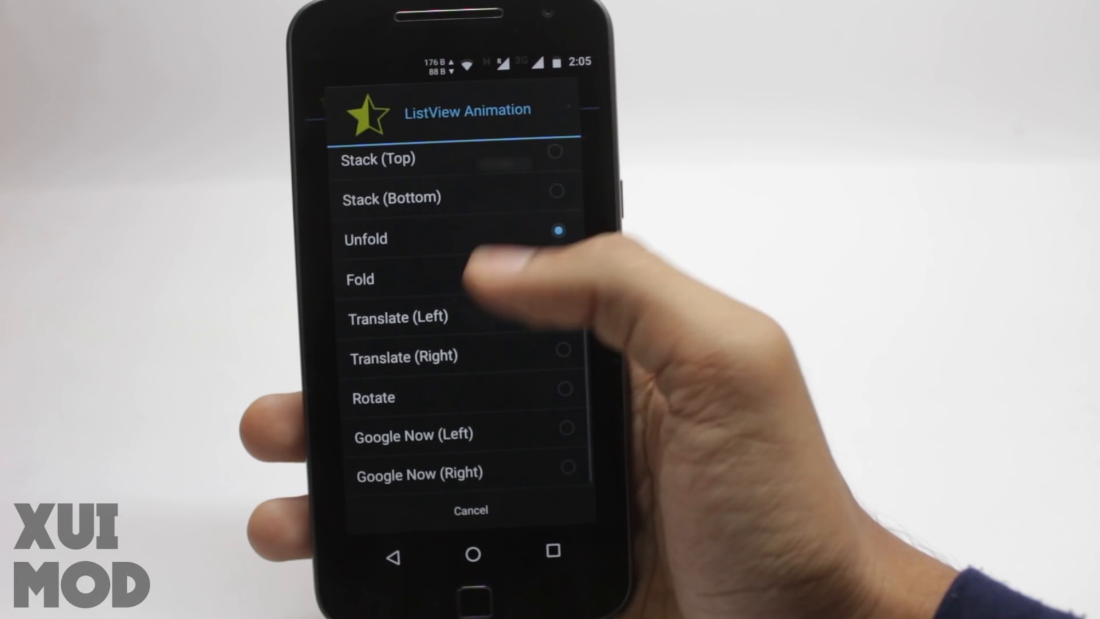
left_click(398, 316)
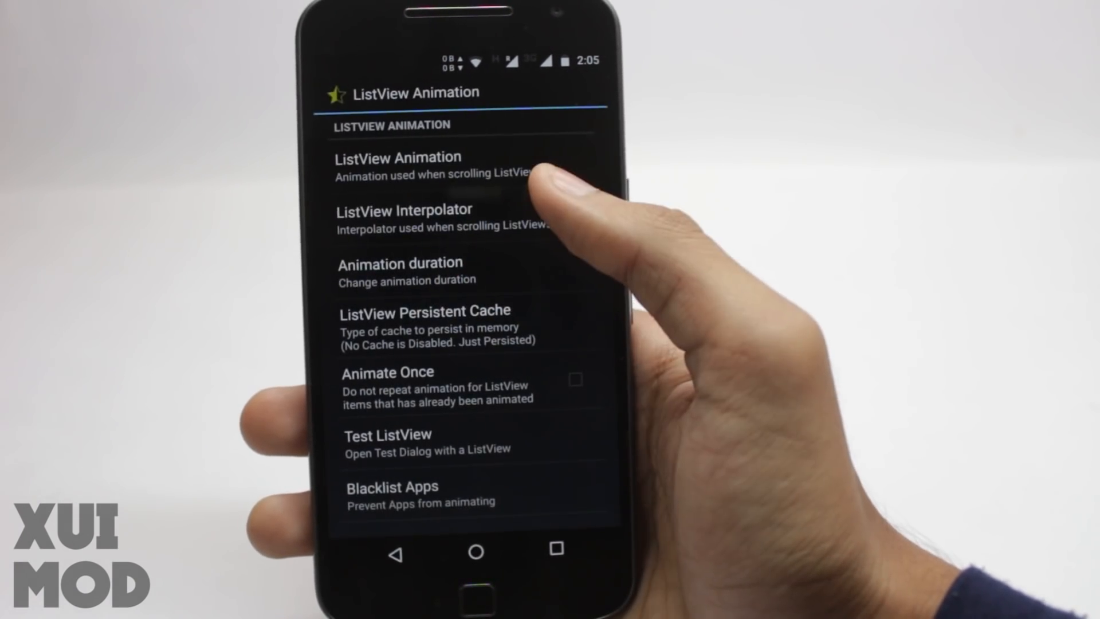
left_click(403, 218)
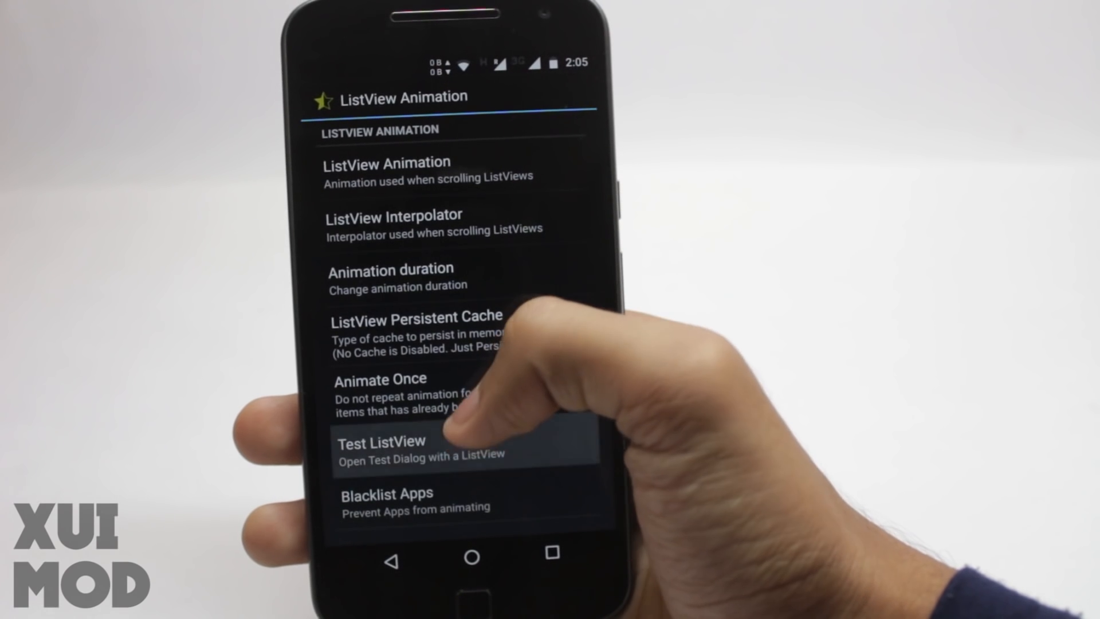
left_click(381, 446)
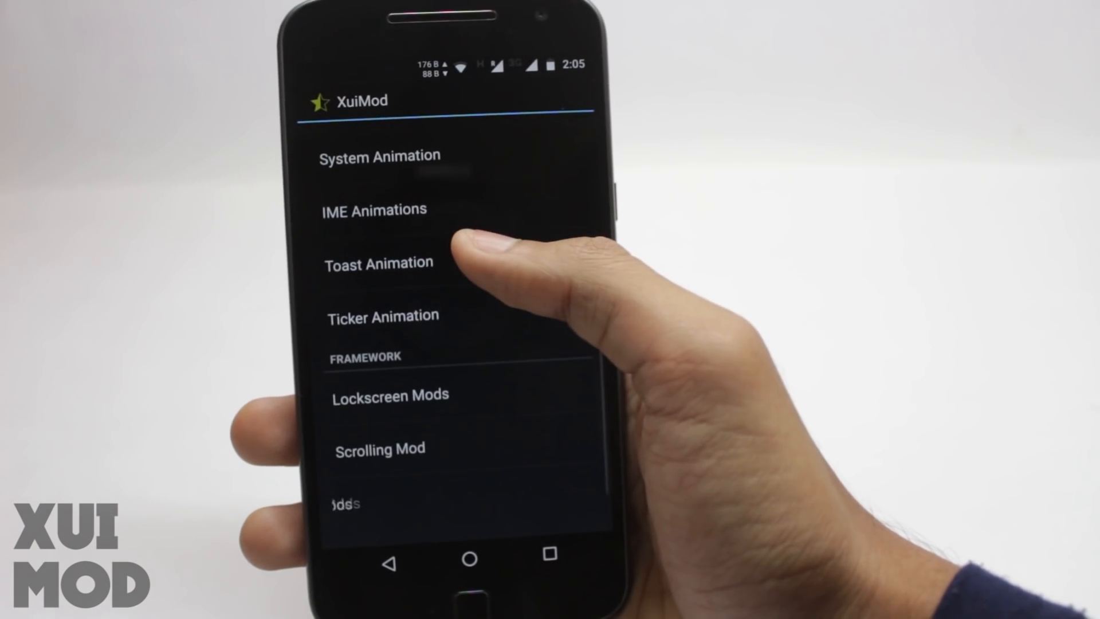
left_click(378, 263)
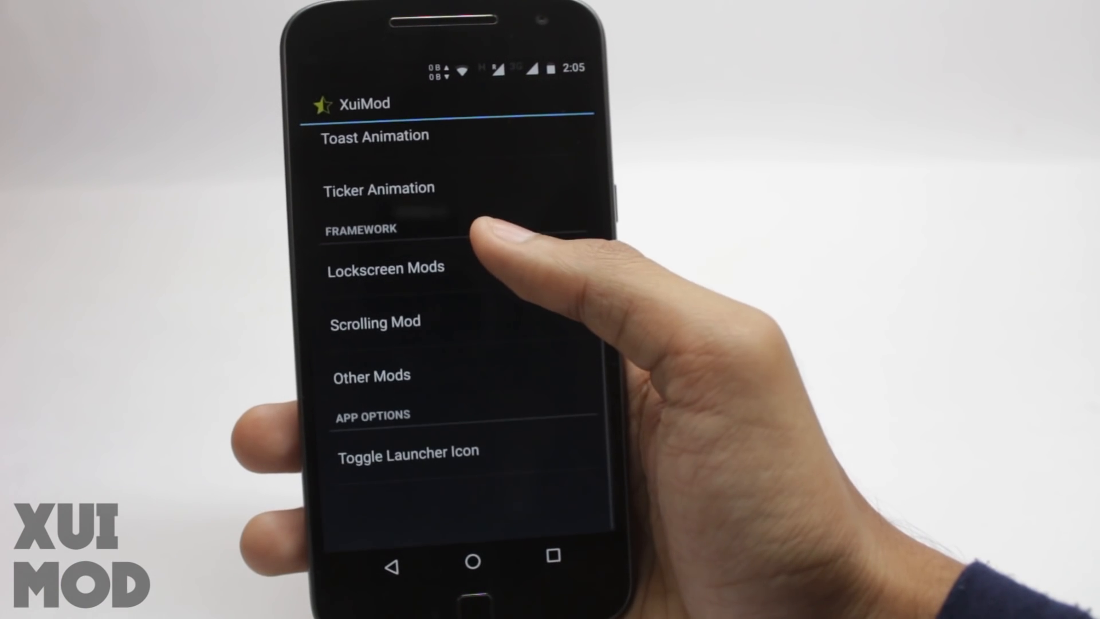
left_click(385, 267)
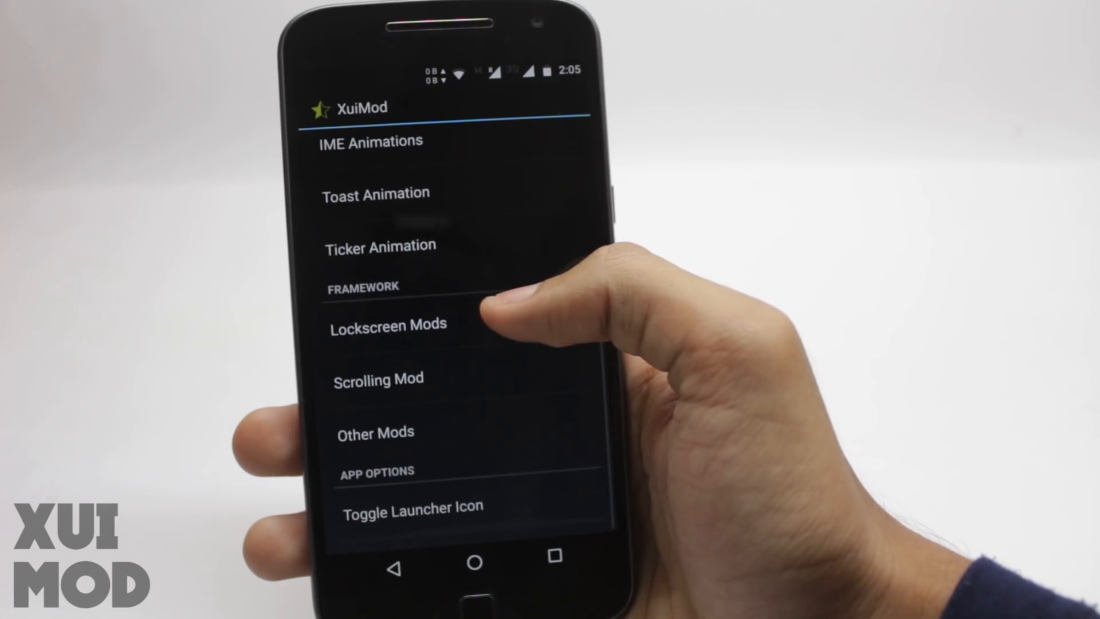
left_click(377, 381)
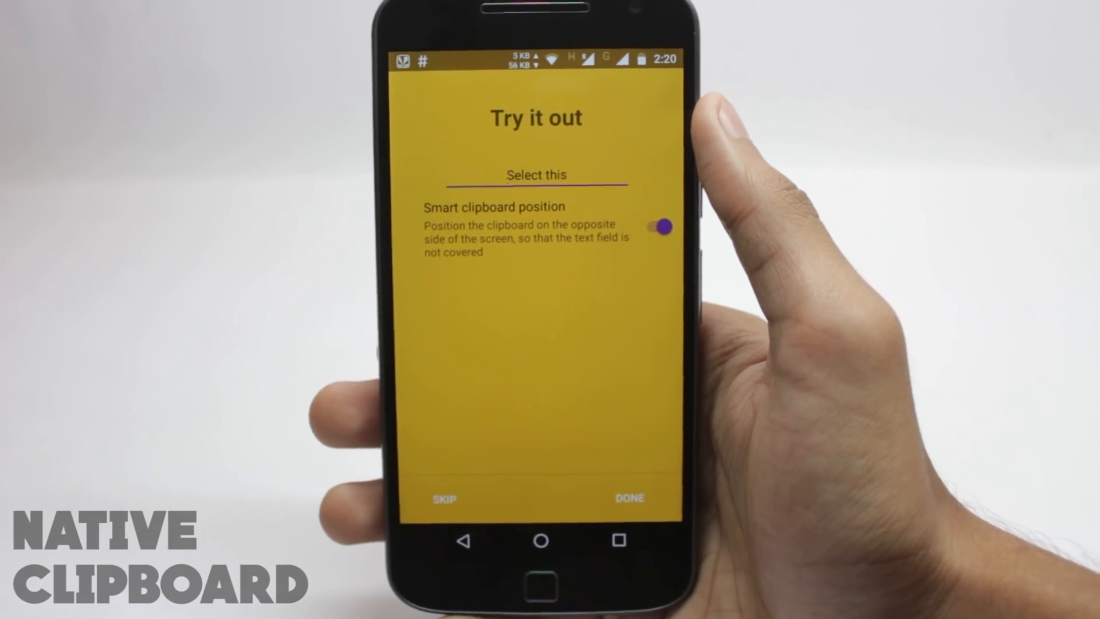
Select the test field on Native Clipboard's Try it out screen
left_click(535, 174)
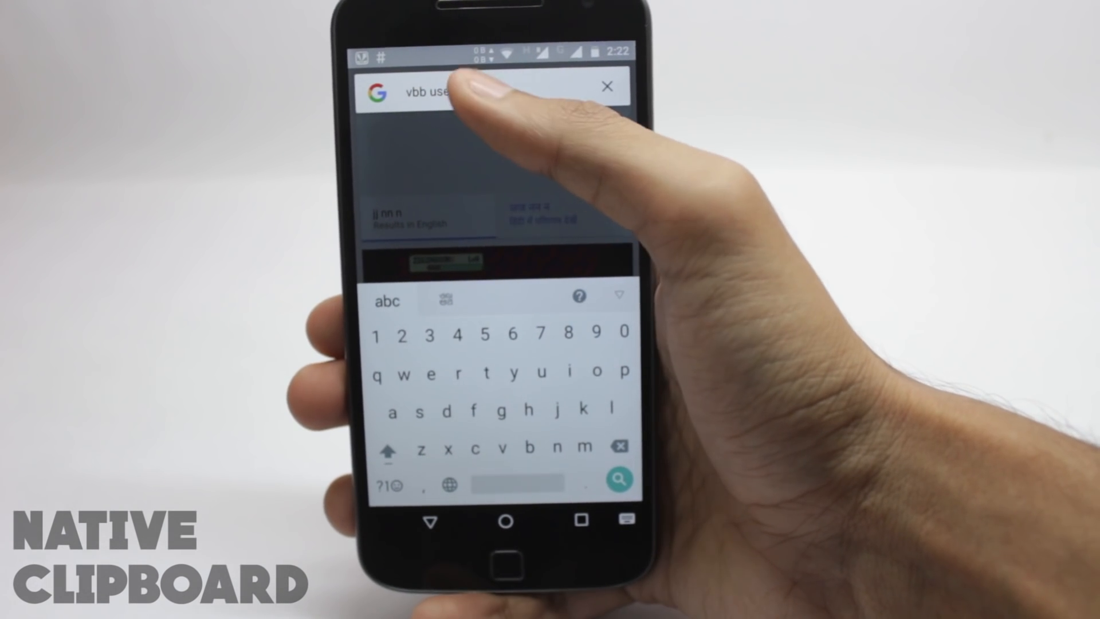
Finish the search text 'vbb useful' and show it as a clip in the clipboard panel
type("ful")
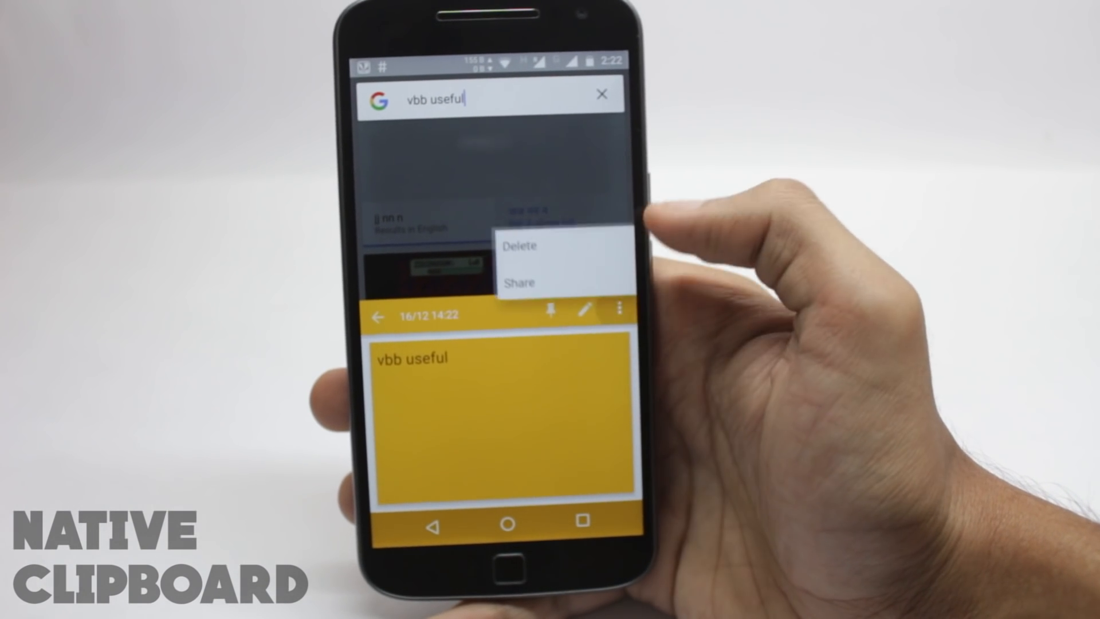
left_click(619, 307)
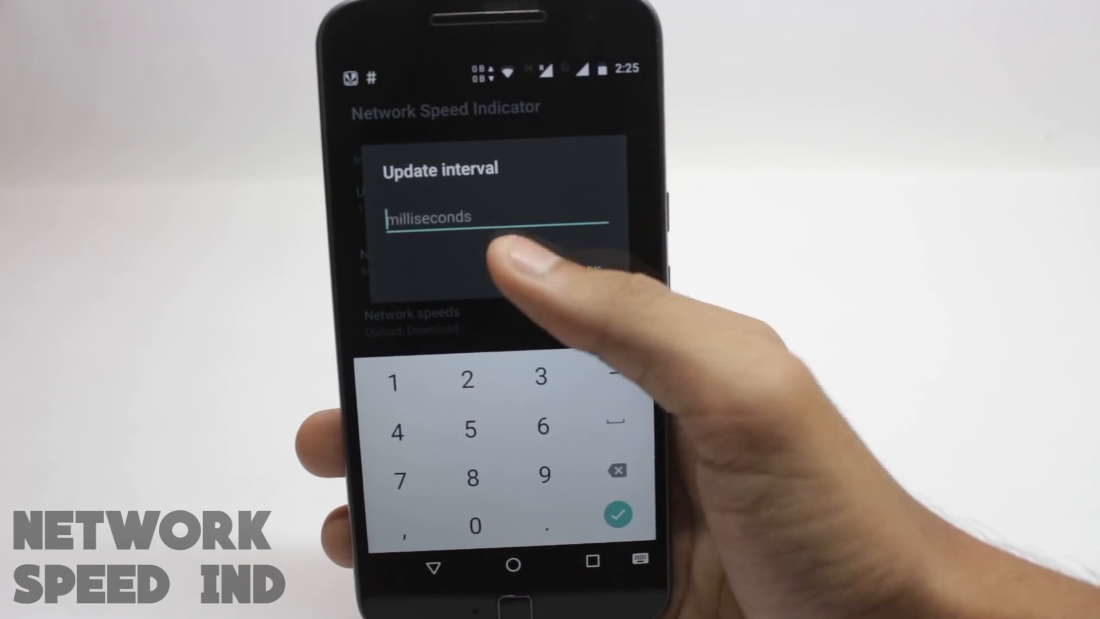
Confirm a 1000 ms update interval and set the indicator position to left with two lines
left_click(616, 514)
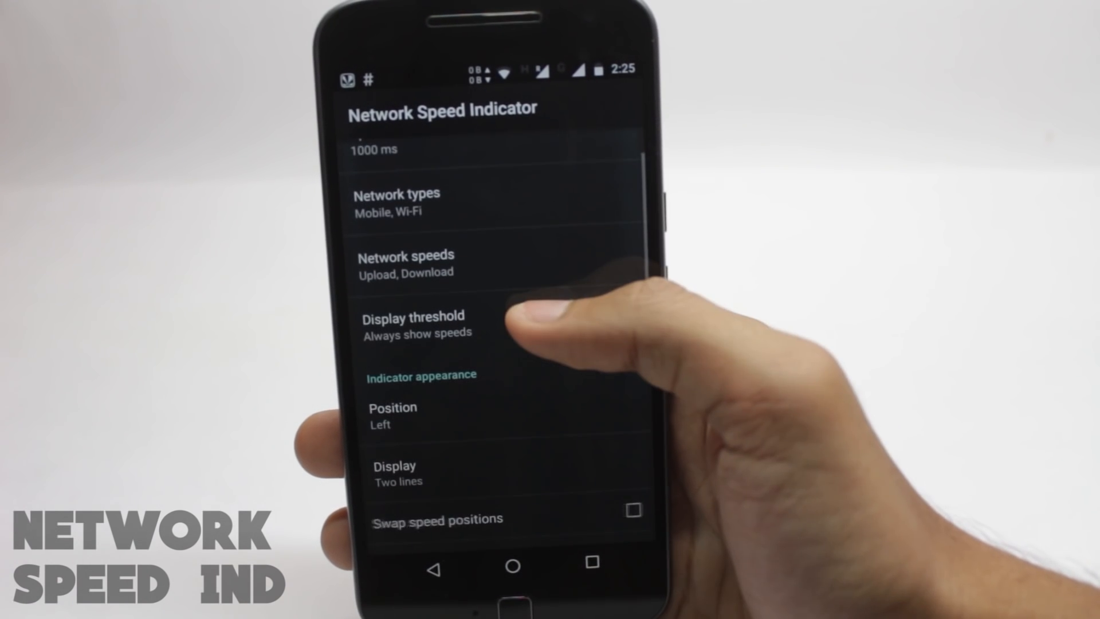
scroll("down", 3)
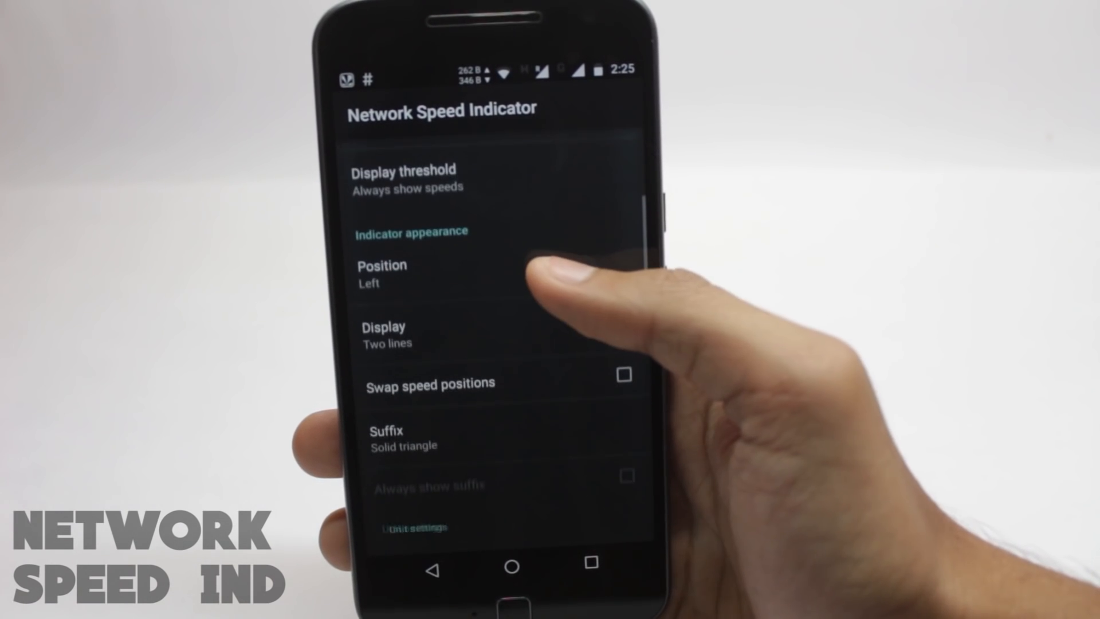
left_click(383, 334)
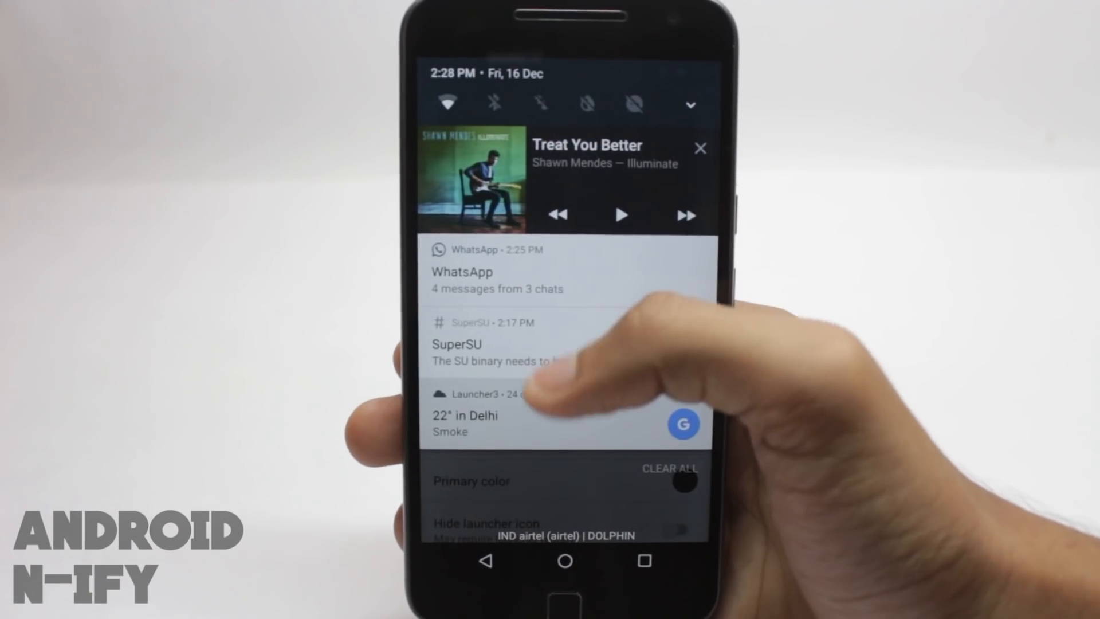
Close the shade, browse Android N-ify's status bar header options, and return to main settings
scroll("down", 3)
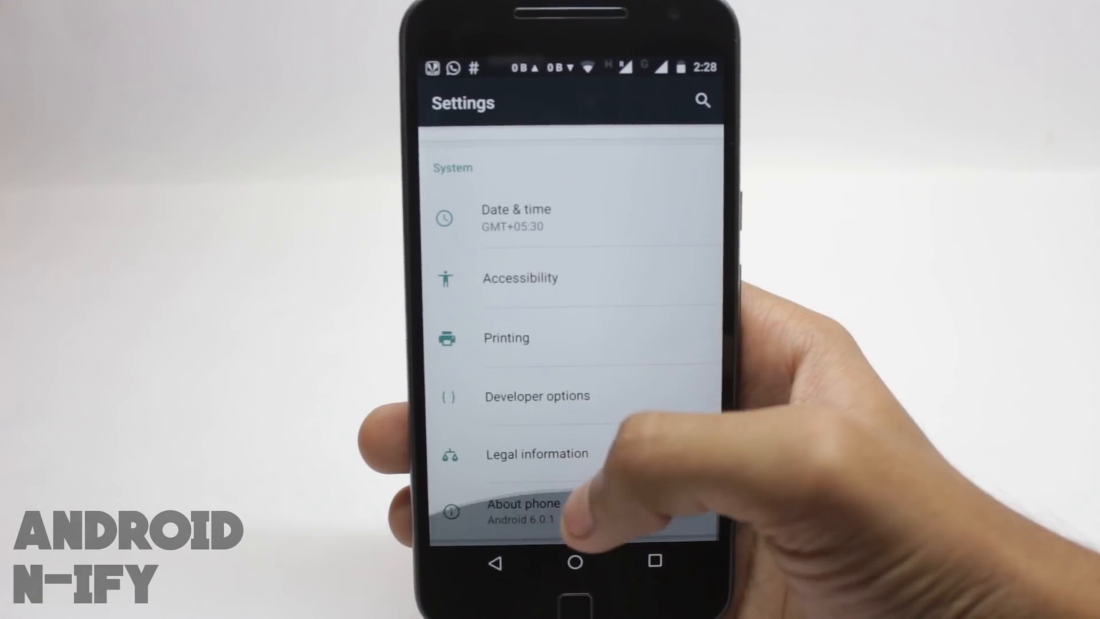
left_click(523, 509)
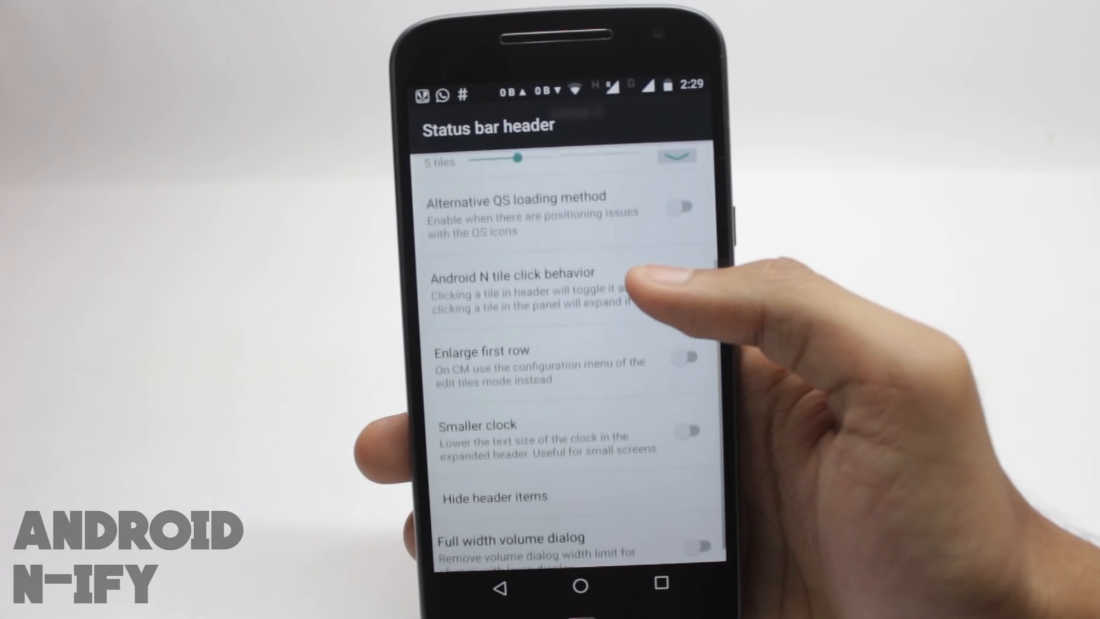
left_click(684, 263)
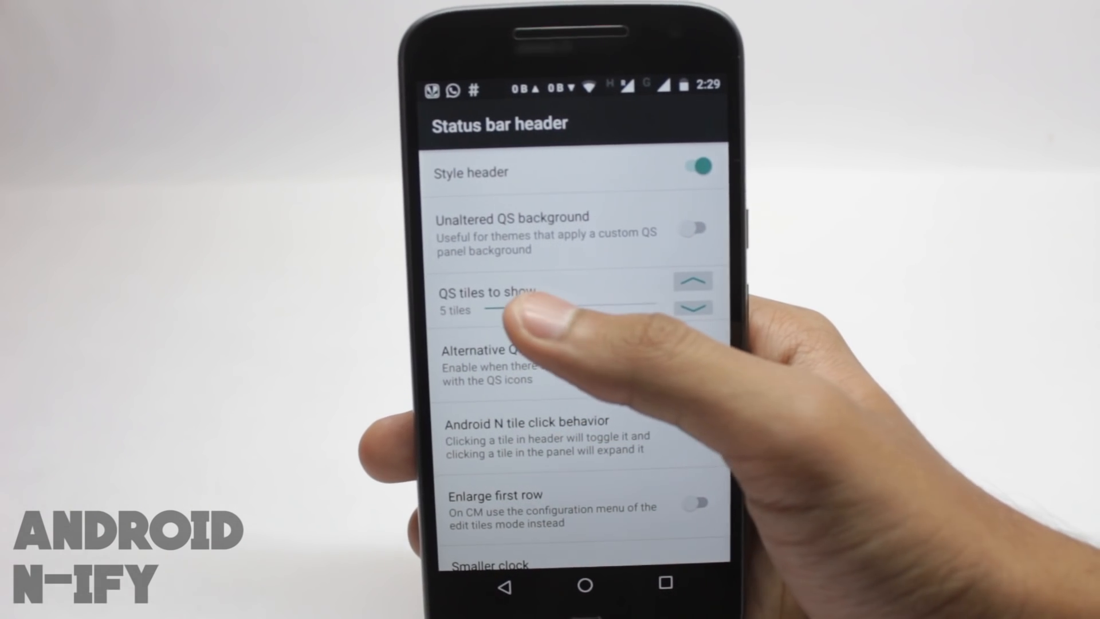
left_click(691, 280)
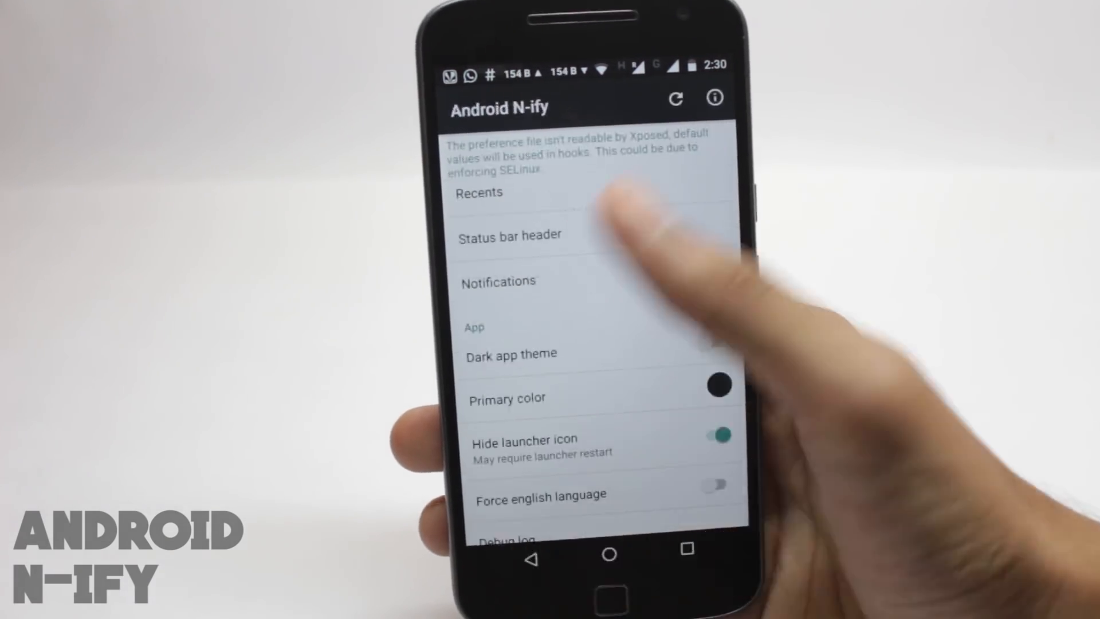
scroll("up", 3)
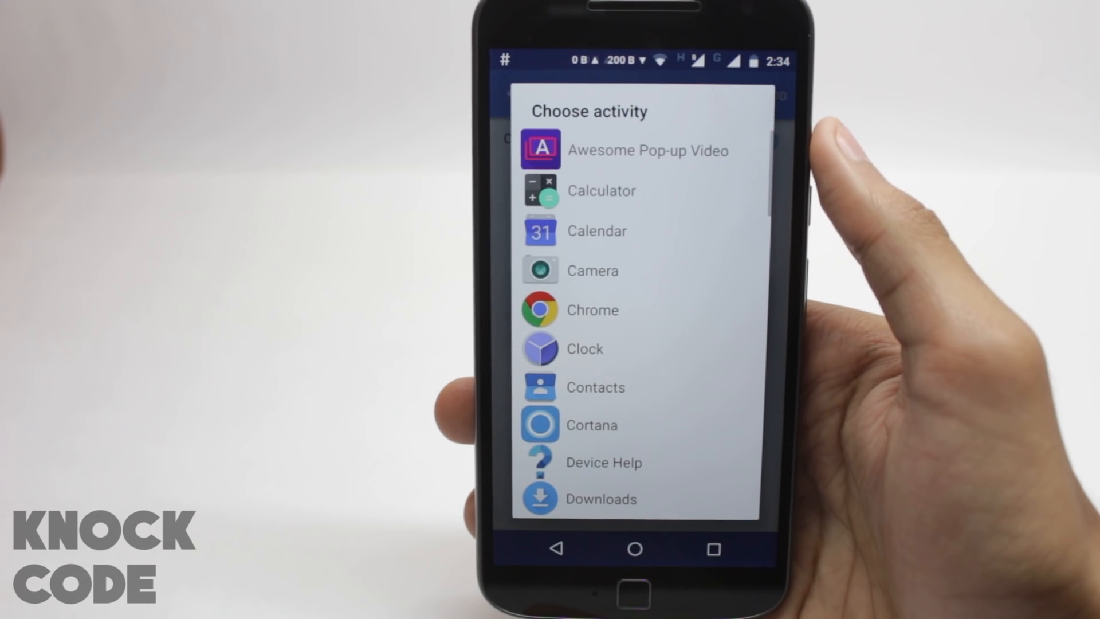
Scroll Knock Code's Choose activity list of installed apps
scroll("down", 3)
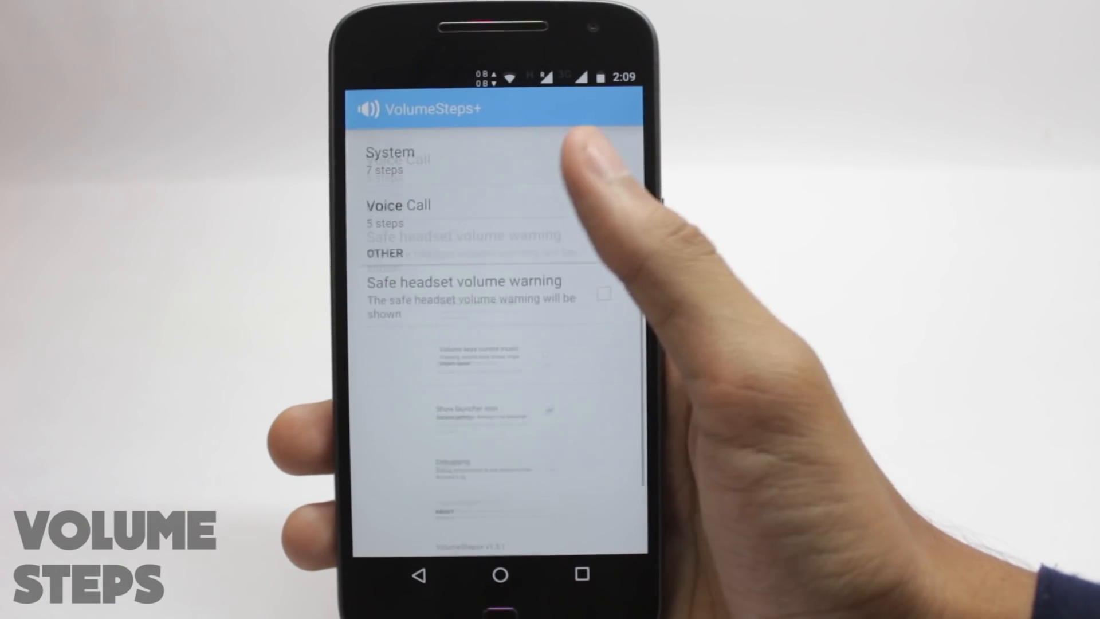
Raise VolumeSteps+ Notification volume from 7 to 13 steps and show the recent apps overview
scroll("down", 3)
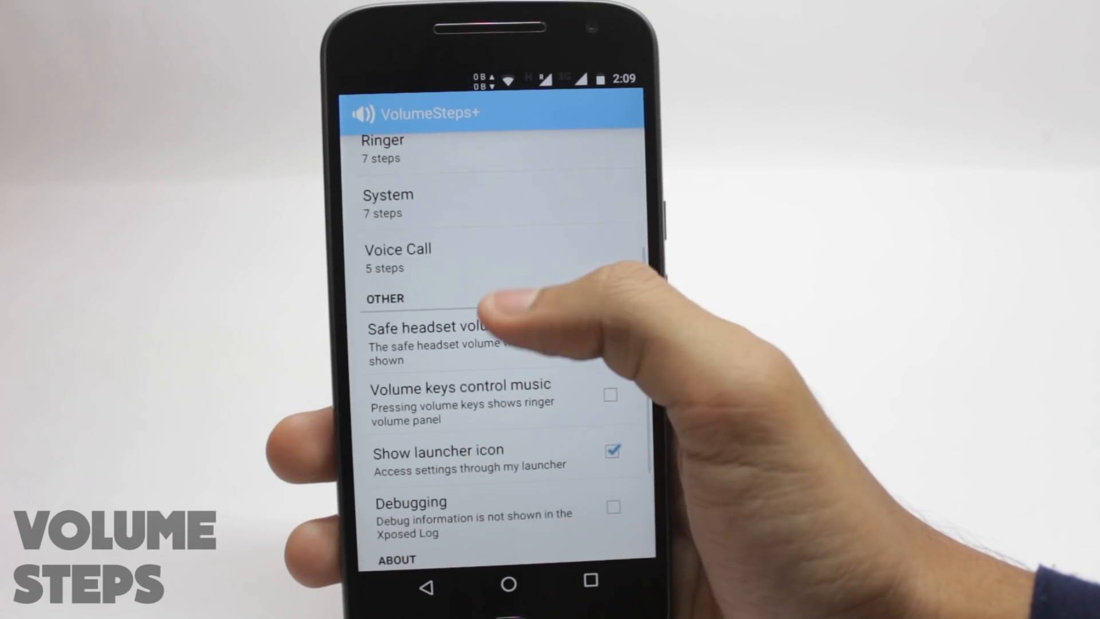
scroll("down", 3)
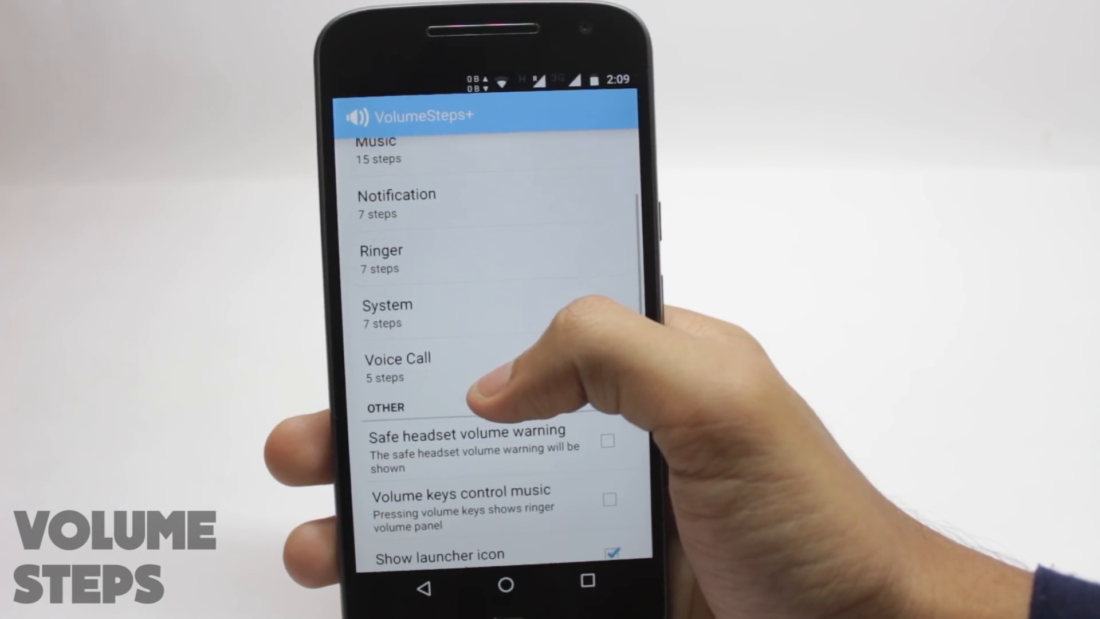
scroll("down", 3)
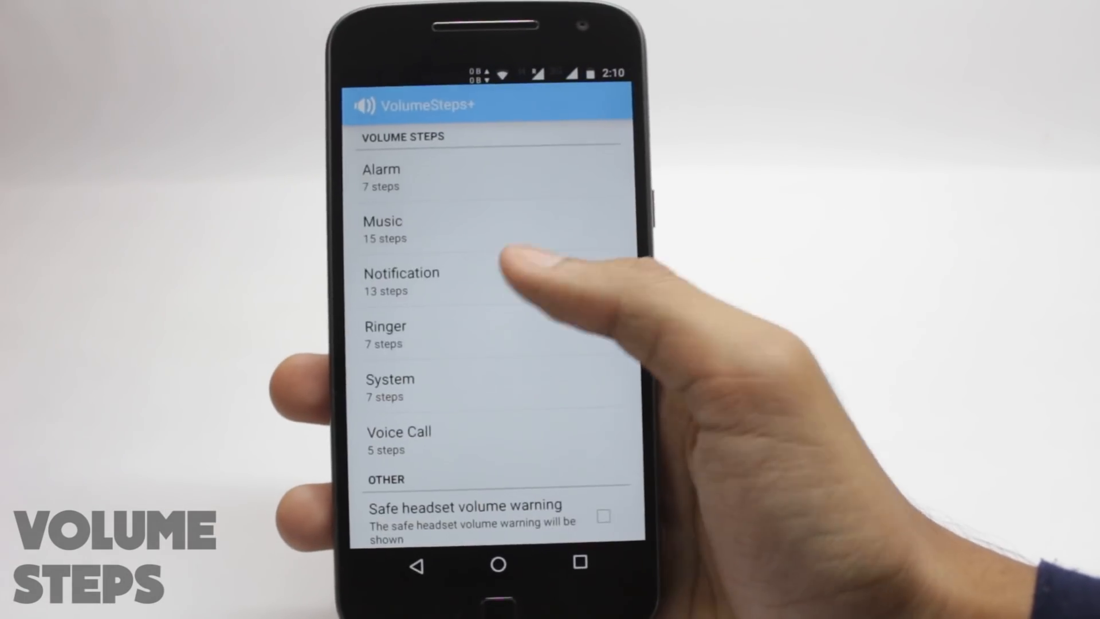
left_click(382, 227)
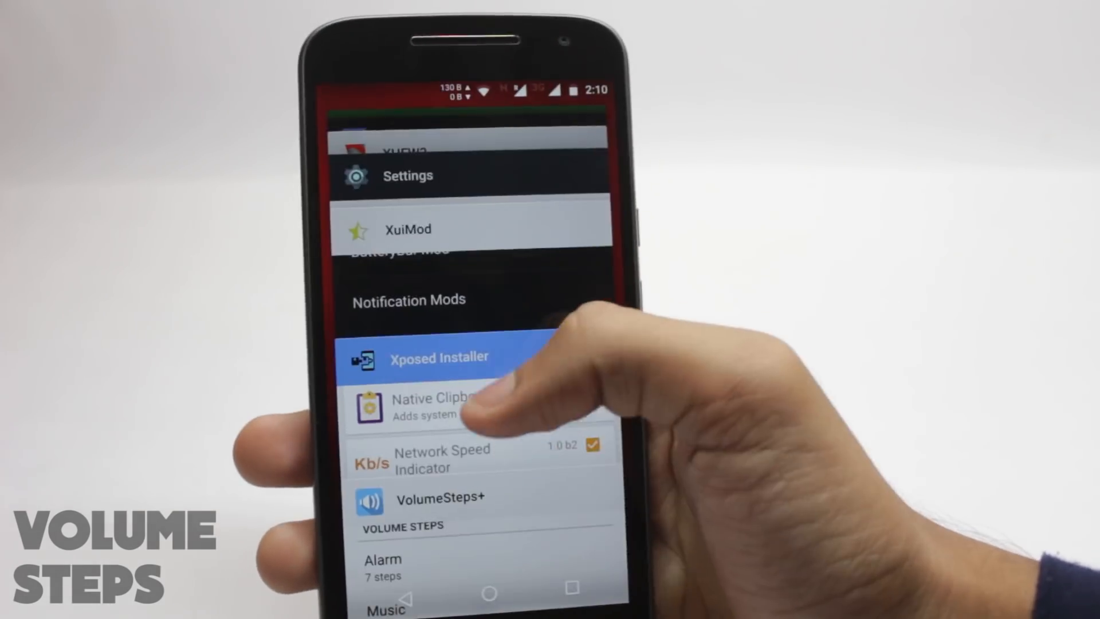
left_click(440, 498)
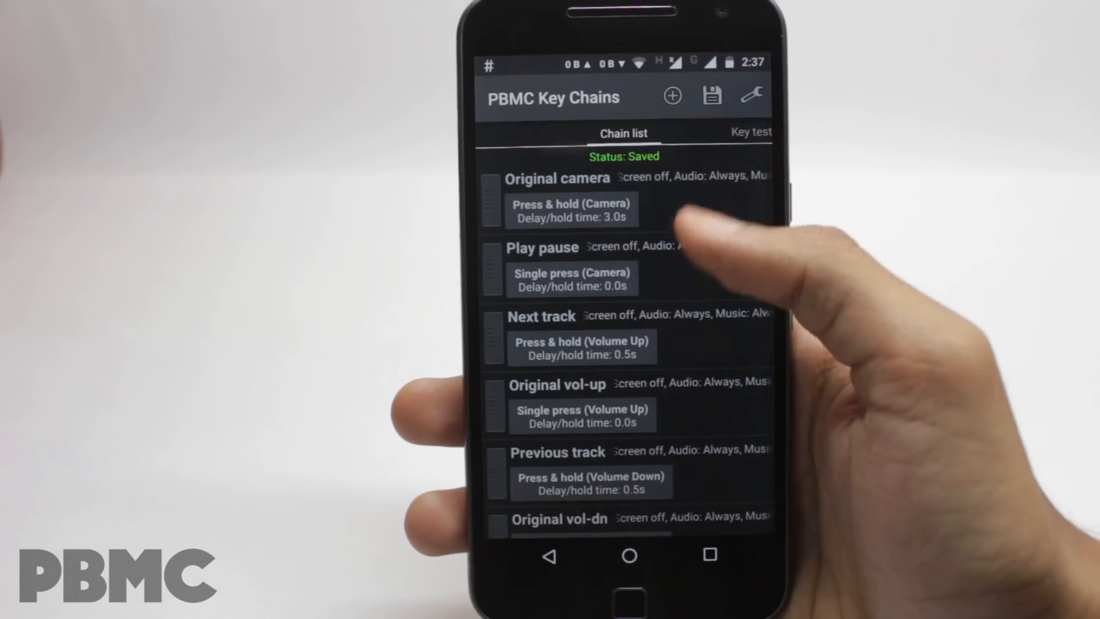
Open the Previous track chain, triggered by holding Volume Down, for editing
scroll("down", 3)
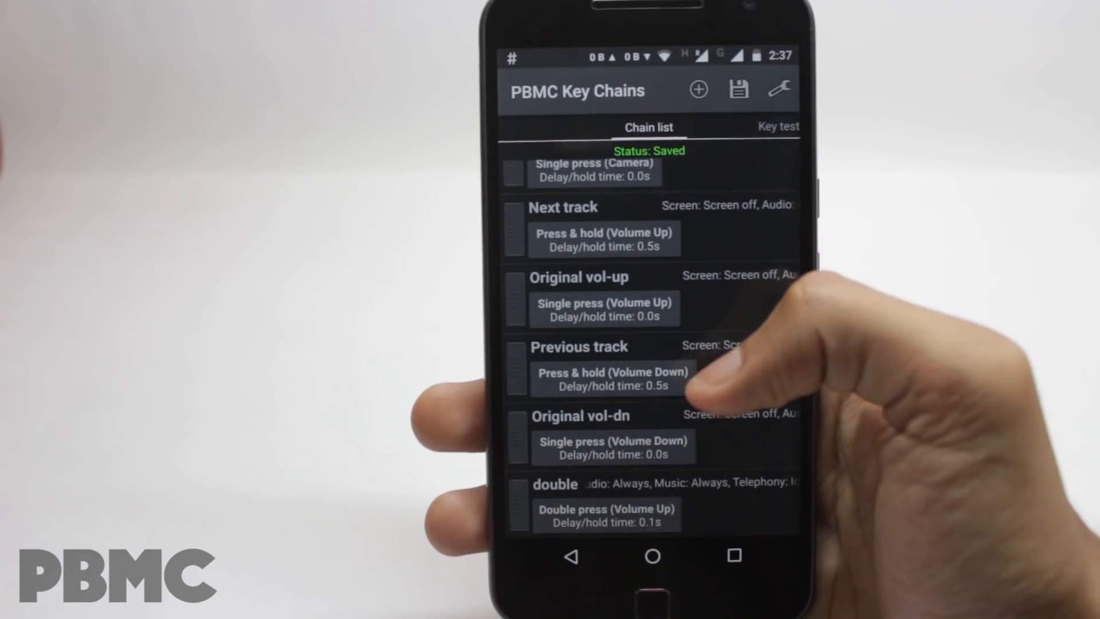
left_click(613, 371)
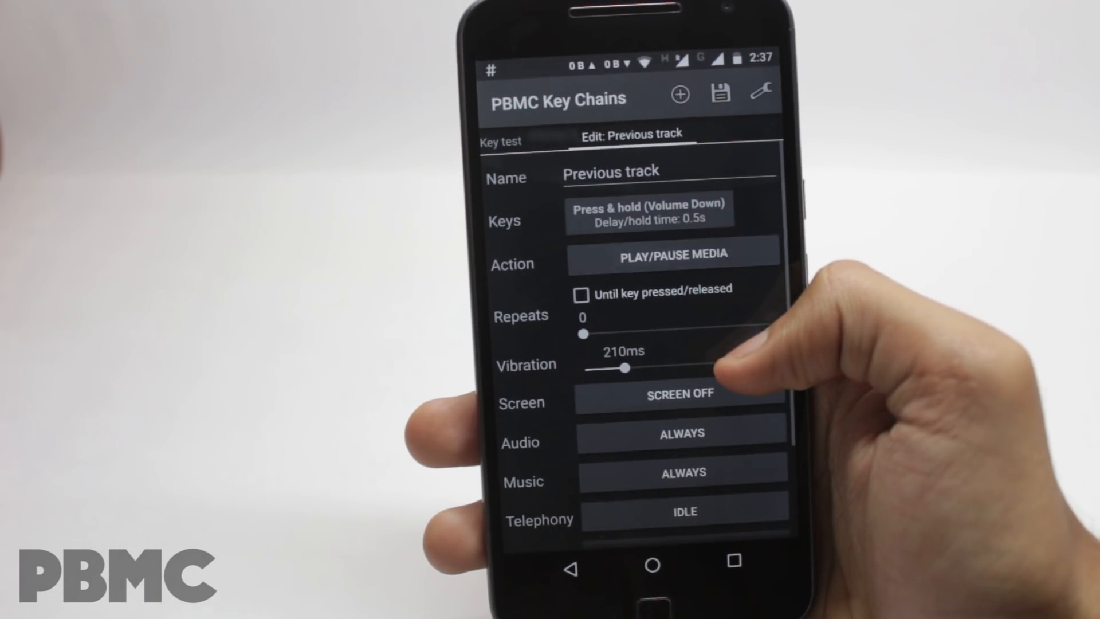
left_click(721, 93)
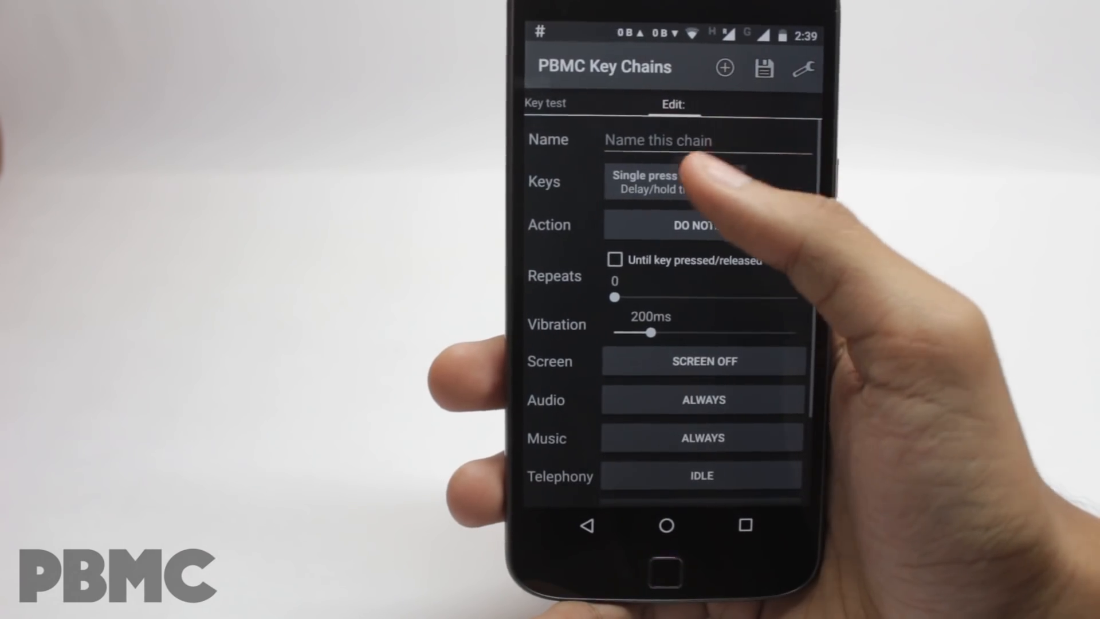
Start a new unnamed key chain and pick a press type for its trigger key
left_click(673, 181)
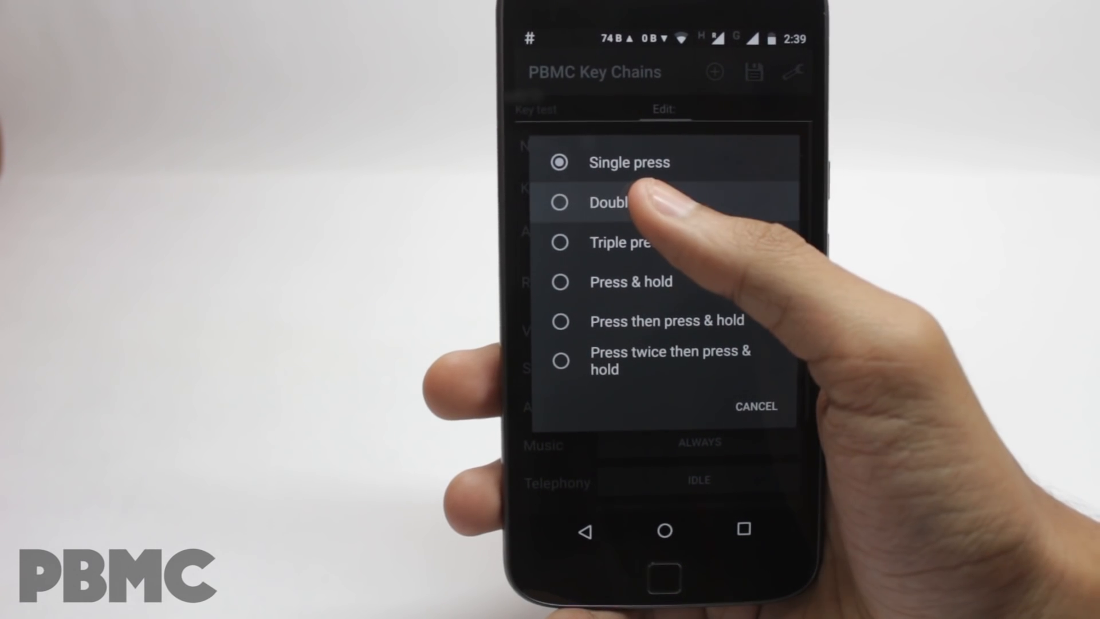
left_click(629, 162)
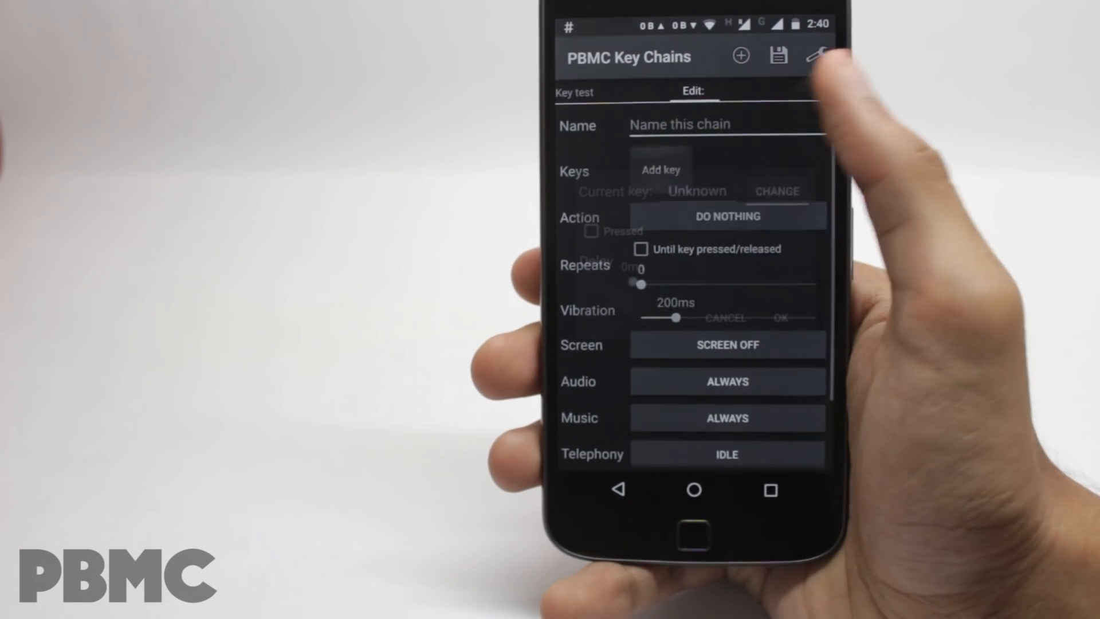
left_click(659, 169)
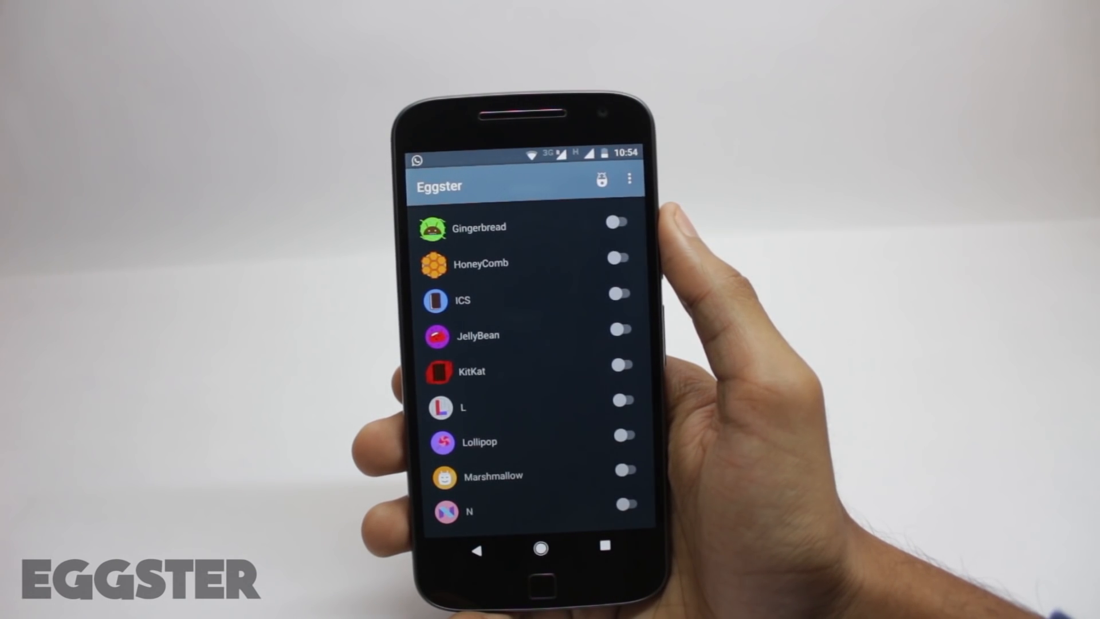
Enable only the Gingerbread easter egg in Eggster, leaving HoneyComb through N off
left_click(616, 222)
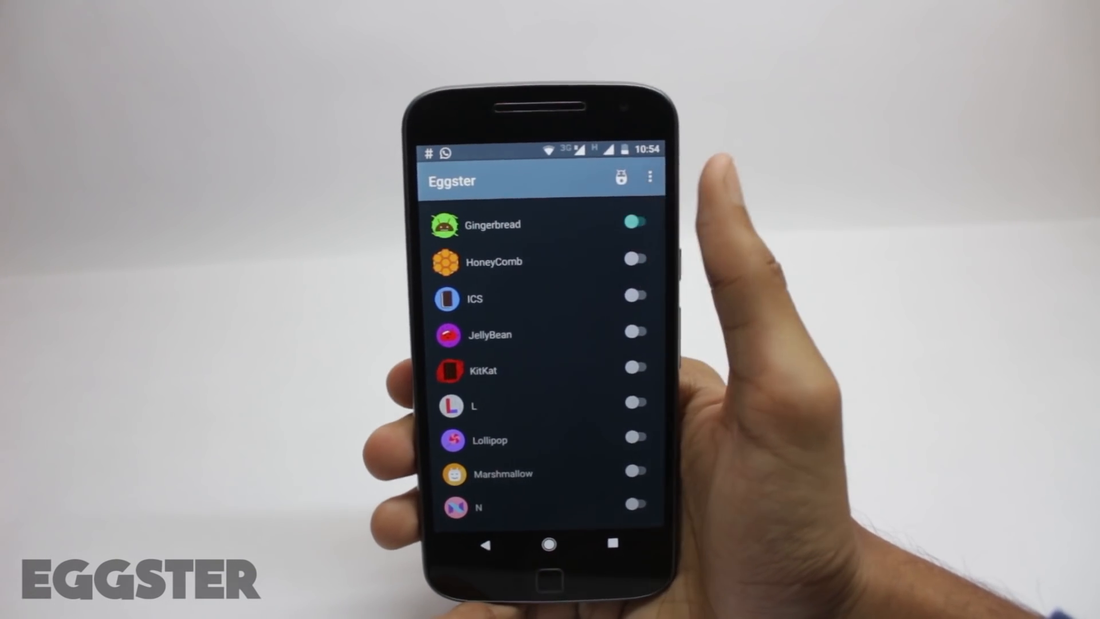